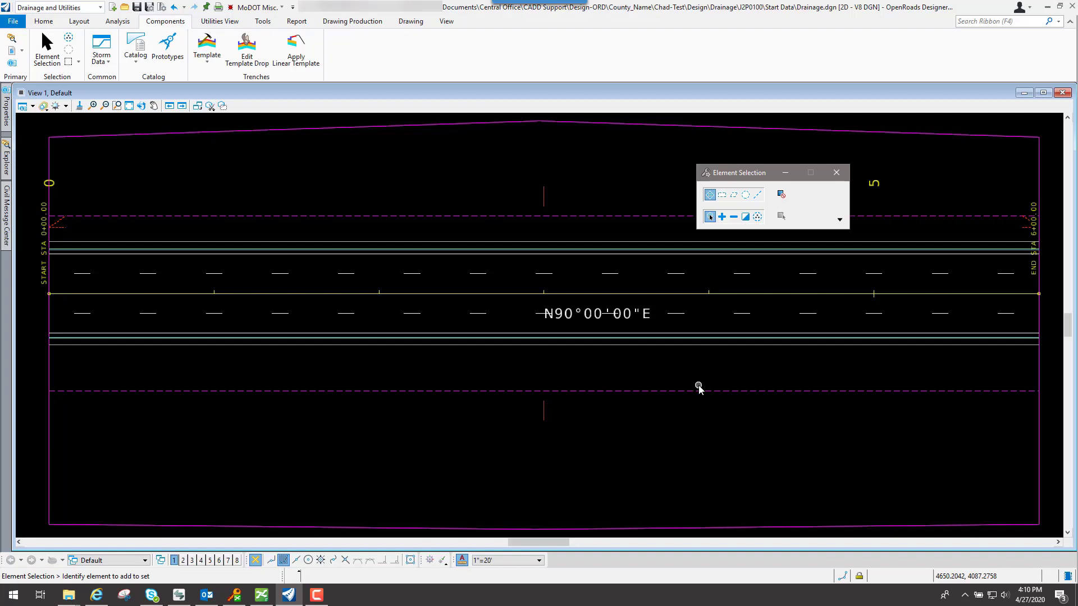
{"action": "mouse_move", "coordinate": [346, 122]}
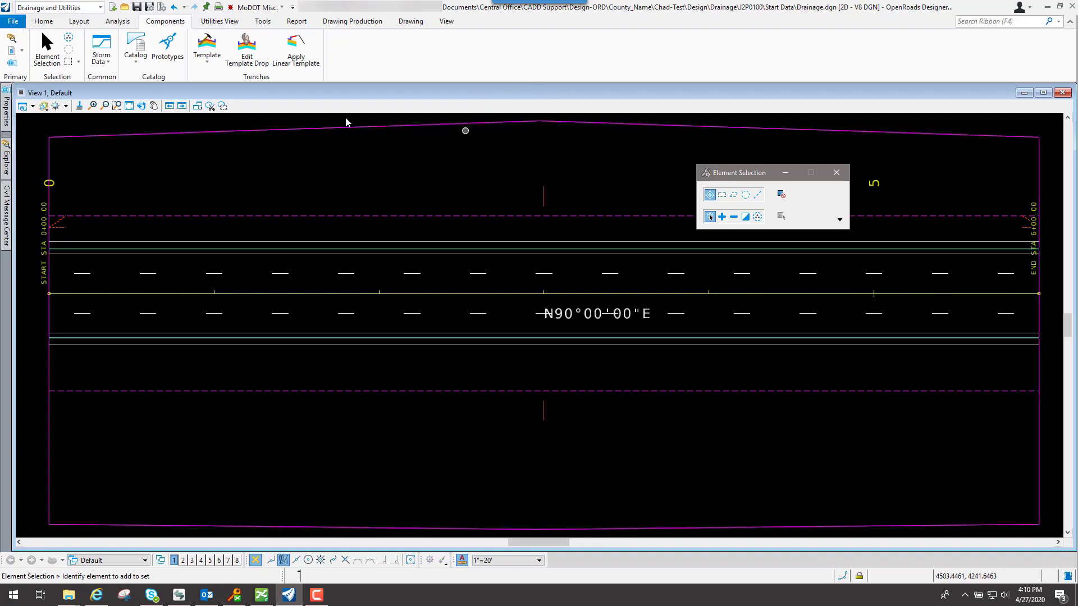
{"action": "mouse_move", "coordinate": [165, 22]}
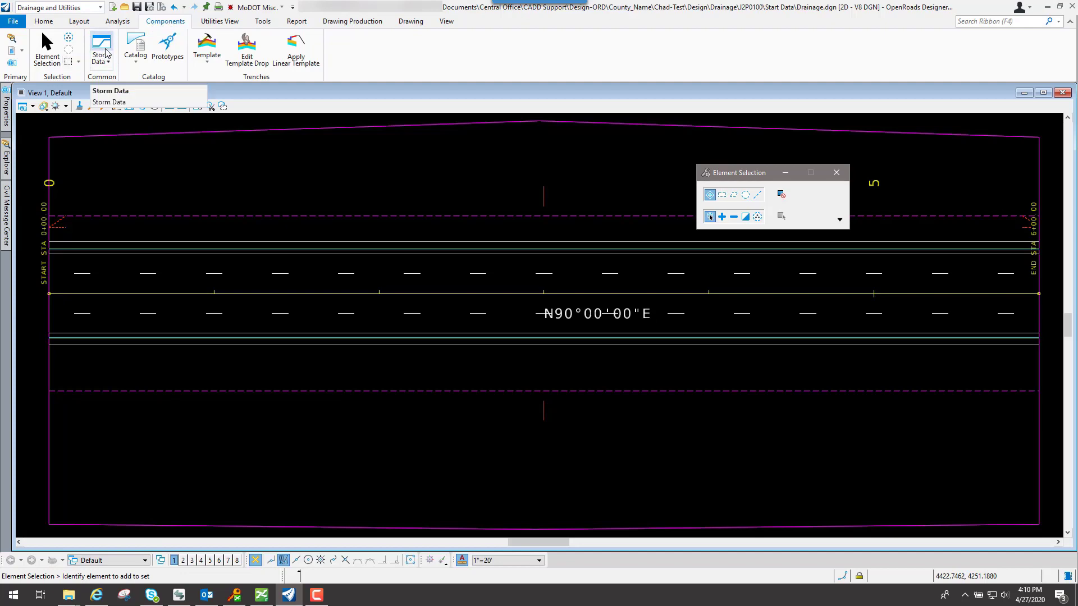
Open Storm Data and re-expand the IDF Curve Equation group listing seven regional curves
{"action": "left_click", "coordinate": [108, 101]}
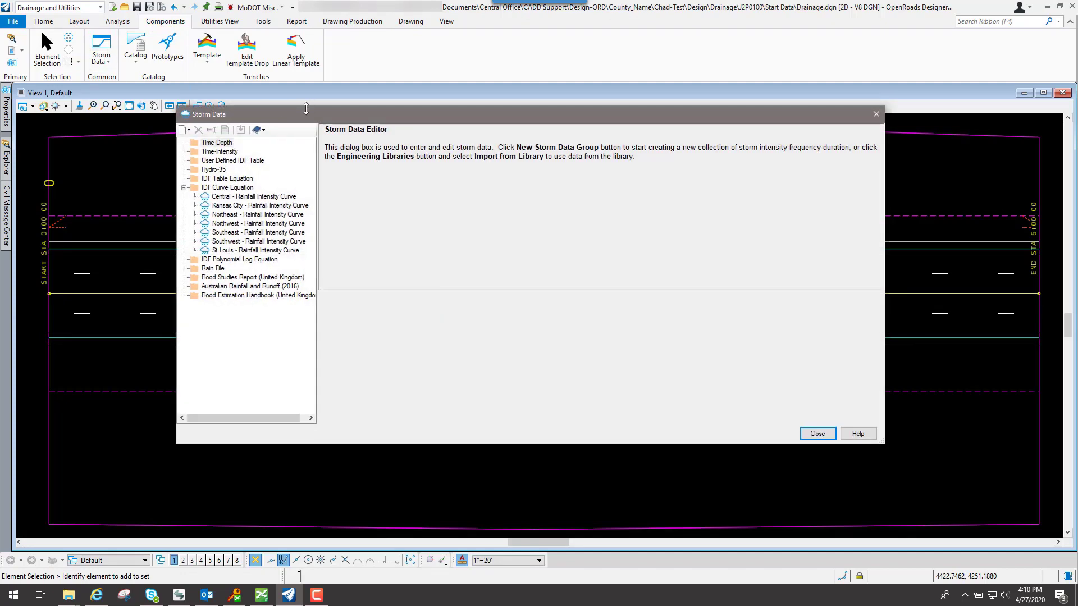
{"action": "left_click", "coordinate": [185, 187]}
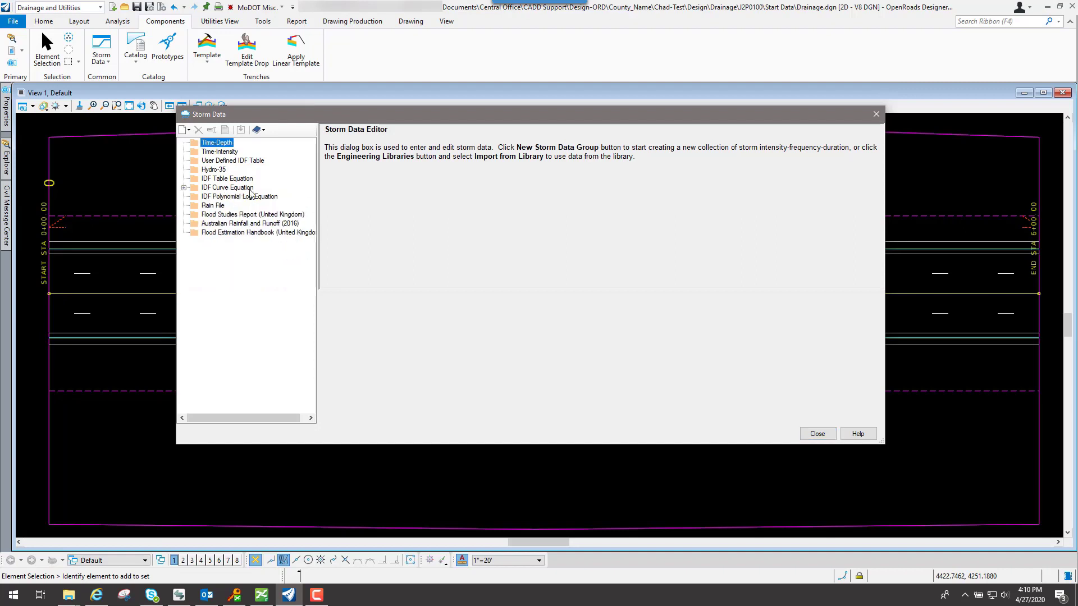
{"action": "mouse_move", "coordinate": [249, 195]}
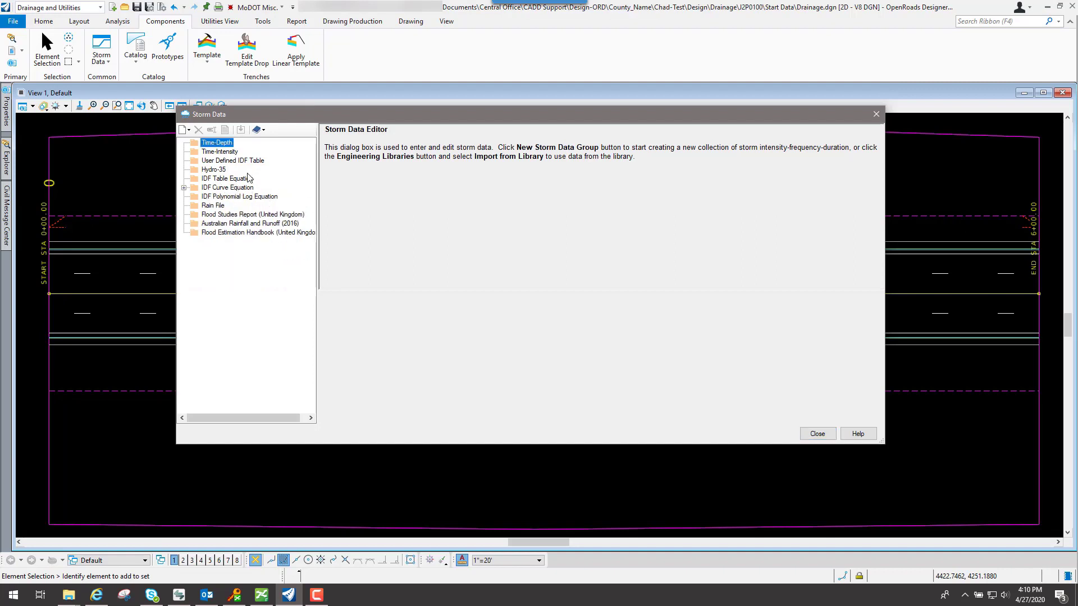
{"action": "mouse_move", "coordinate": [208, 179]}
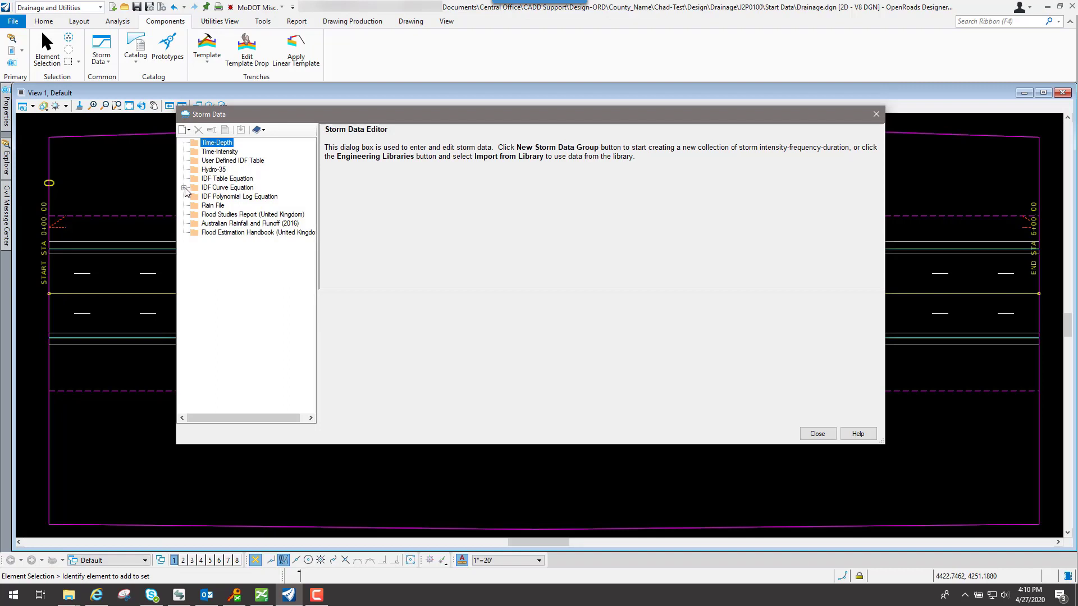
{"action": "left_click", "coordinate": [184, 188]}
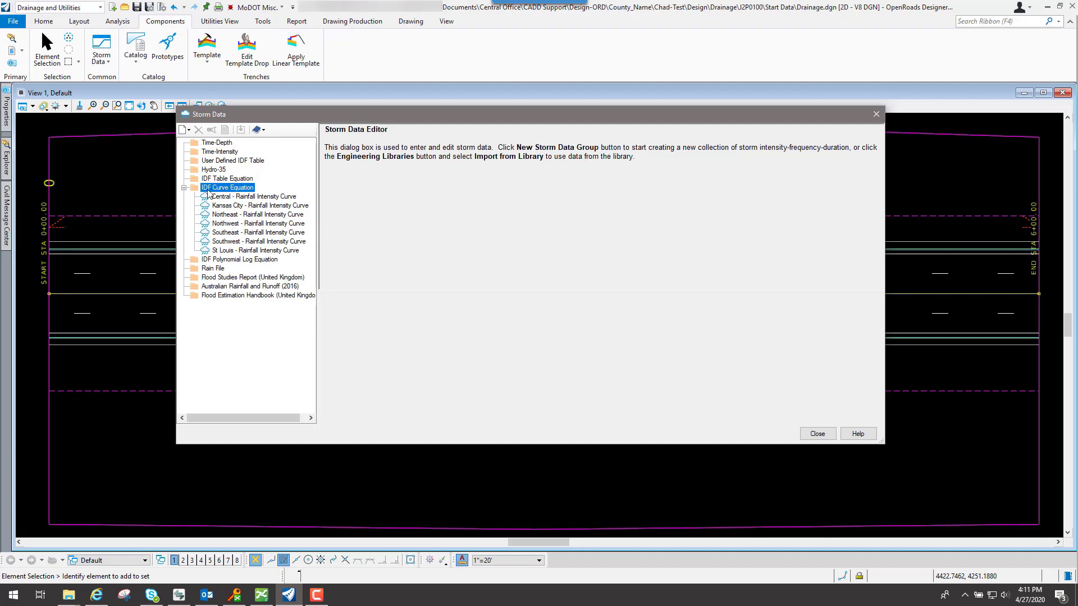
{"action": "mouse_move", "coordinate": [214, 201]}
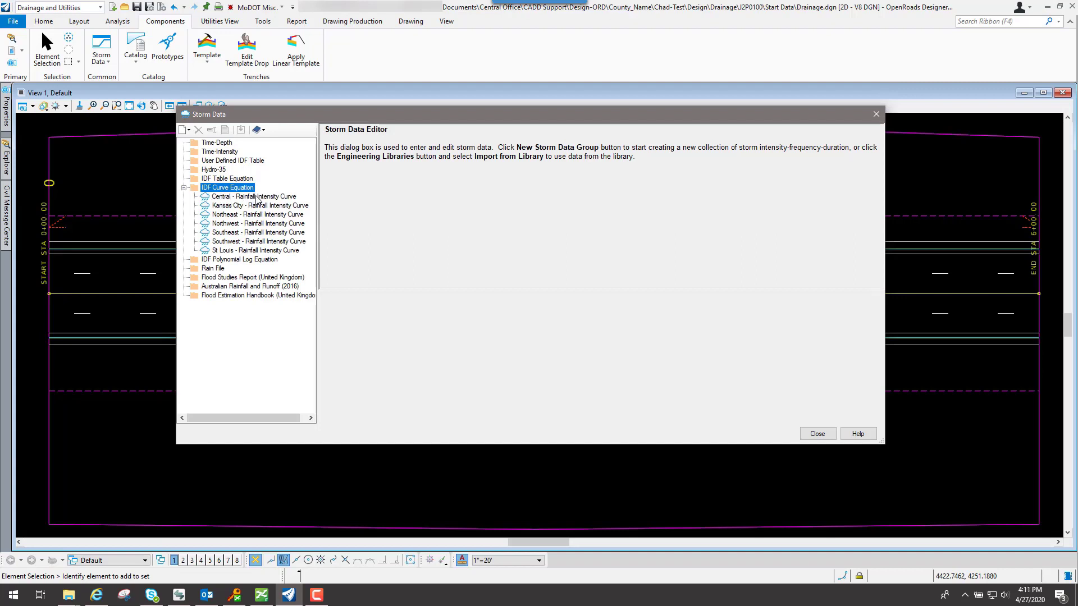
View the Central, Kansas City and Northeast curve coefficients and graphs, then collapse IDF Curve Equation
{"action": "left_click", "coordinate": [258, 196]}
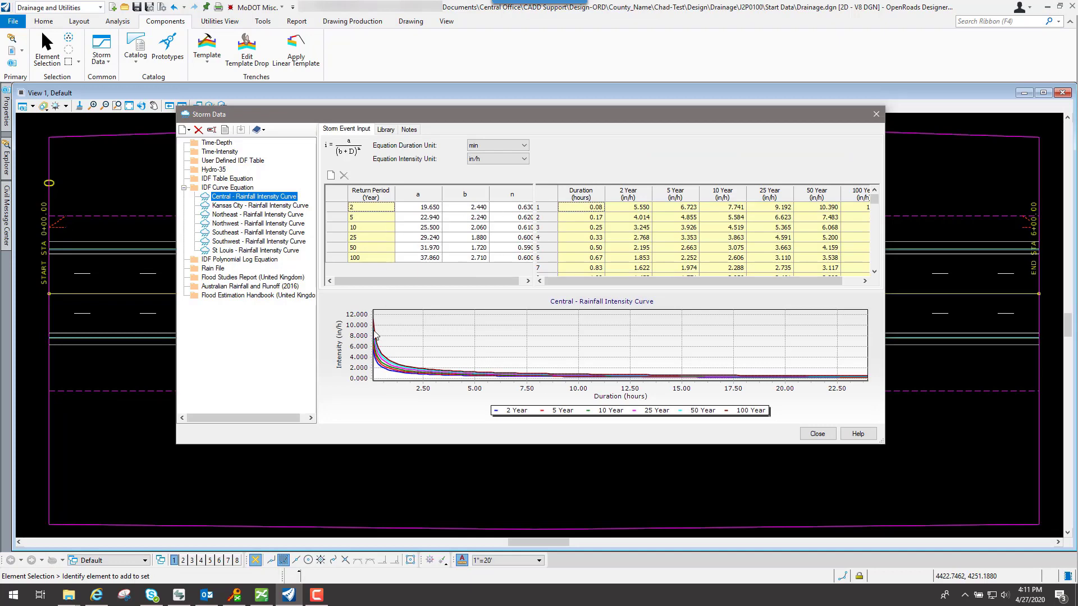
{"action": "mouse_move", "coordinate": [554, 242]}
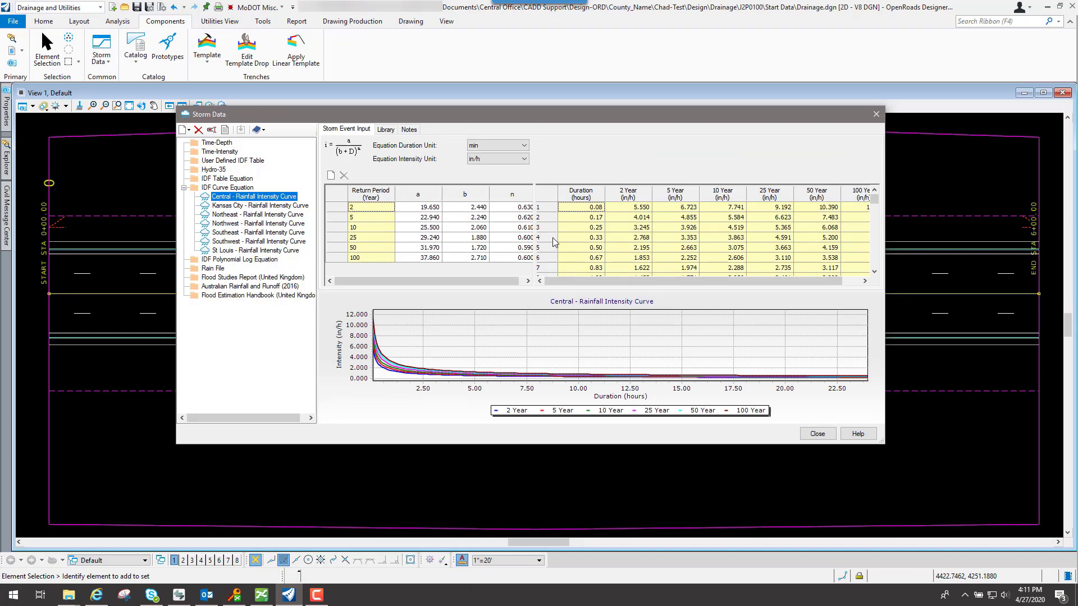
{"action": "mouse_move", "coordinate": [550, 201]}
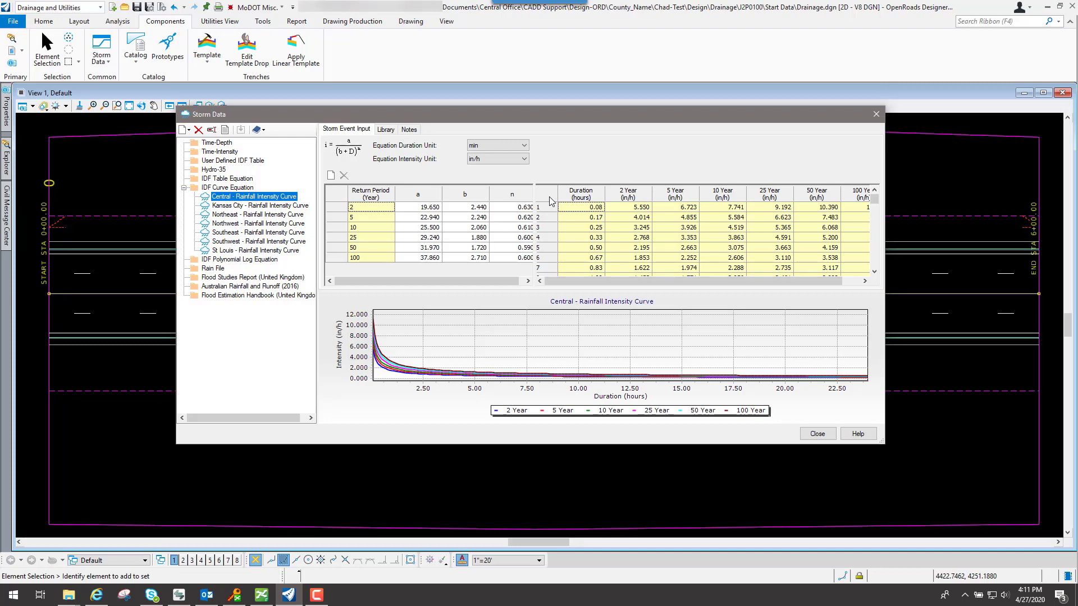
{"action": "left_click", "coordinate": [260, 205]}
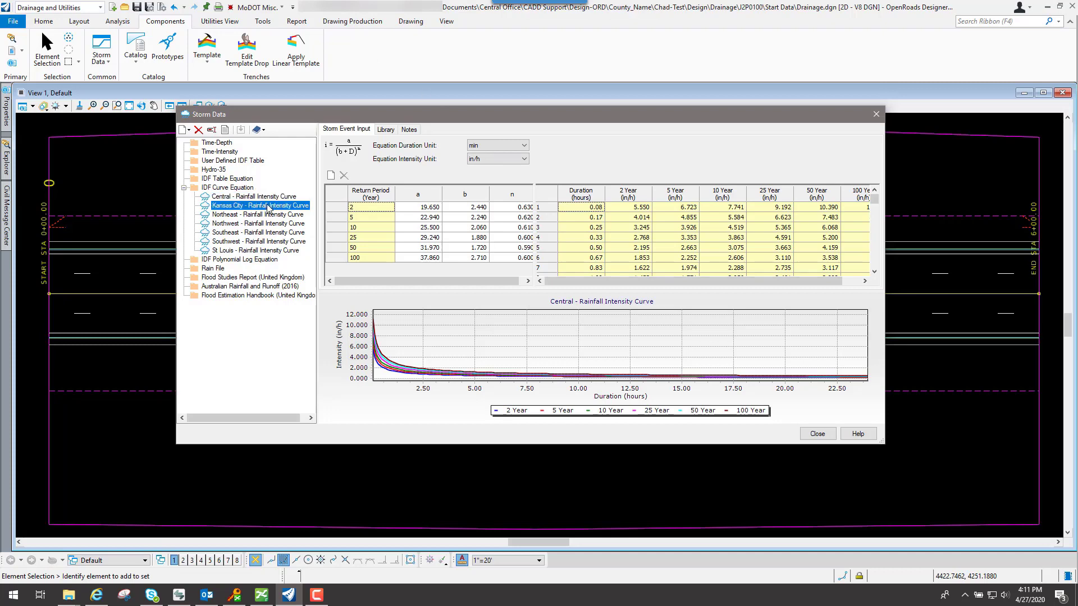
{"action": "left_click", "coordinate": [258, 215]}
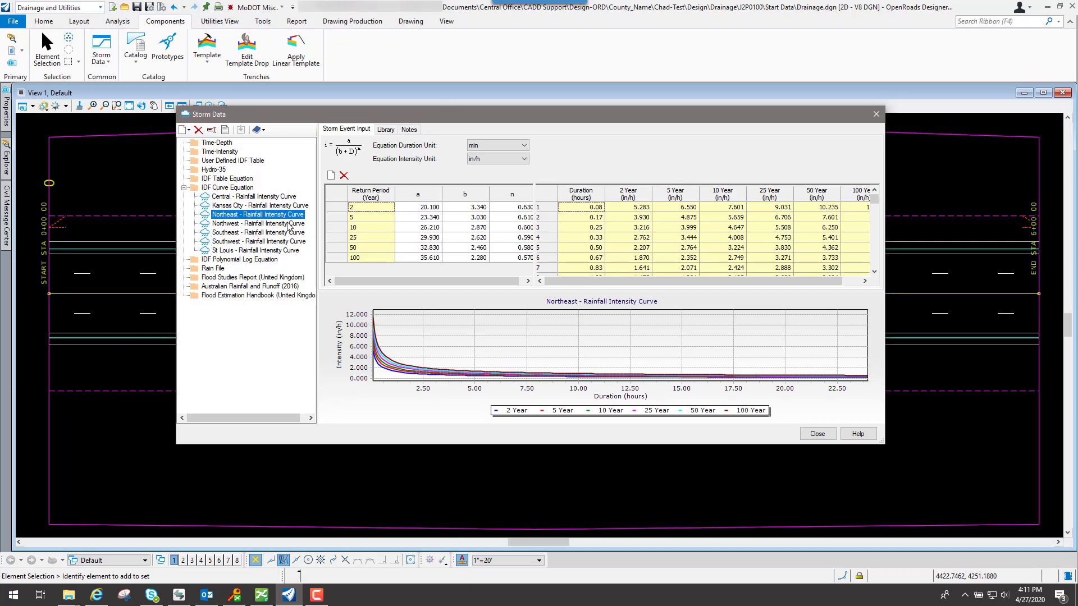
{"action": "left_click", "coordinate": [258, 224]}
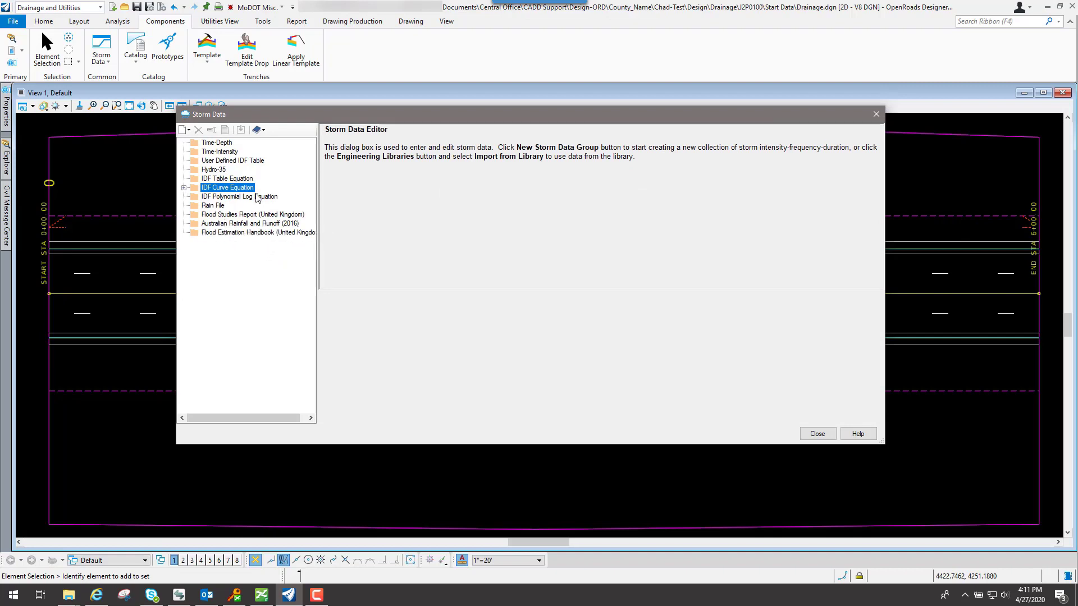
{"action": "mouse_move", "coordinate": [239, 178]}
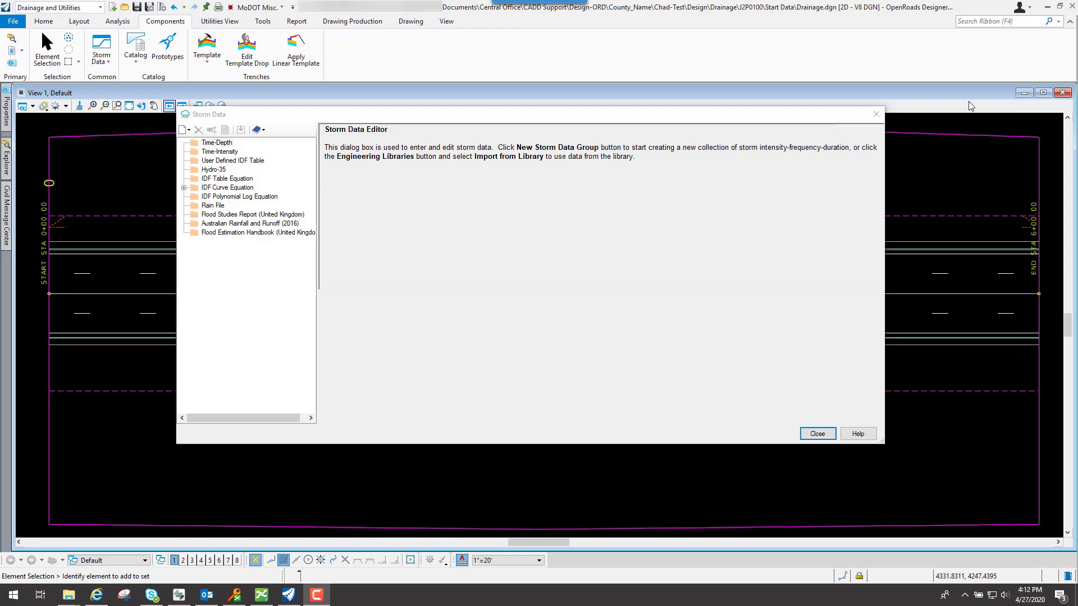
Close the Storm Data editor to return to the drainage drawing
{"action": "left_click", "coordinate": [817, 434]}
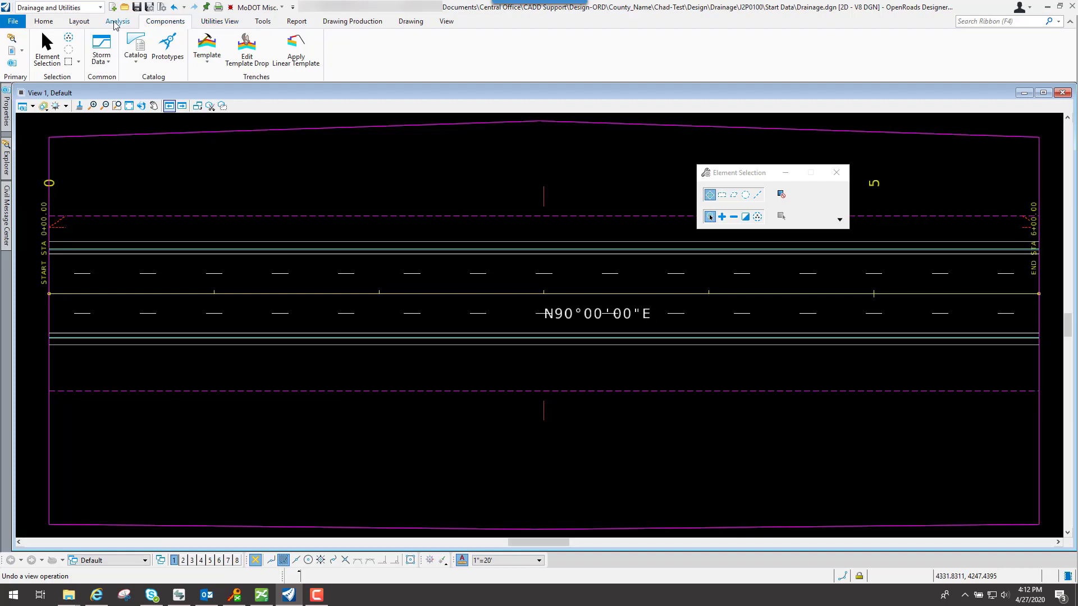
Open Compute Center from the Analysis tab and expand the storm-event scenario list
{"action": "left_click", "coordinate": [118, 21]}
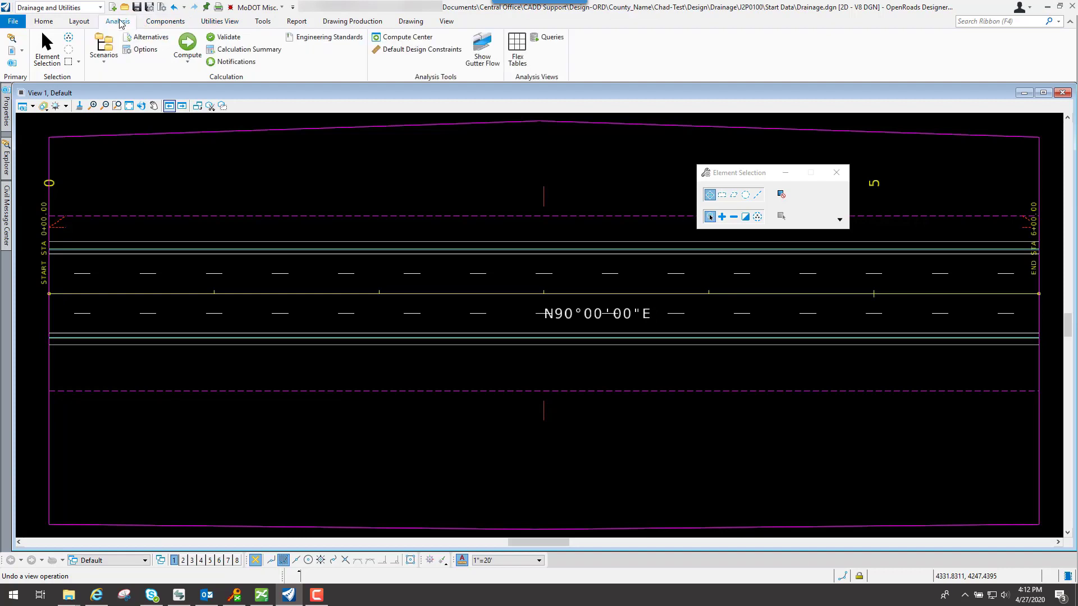
{"action": "mouse_move", "coordinate": [404, 37]}
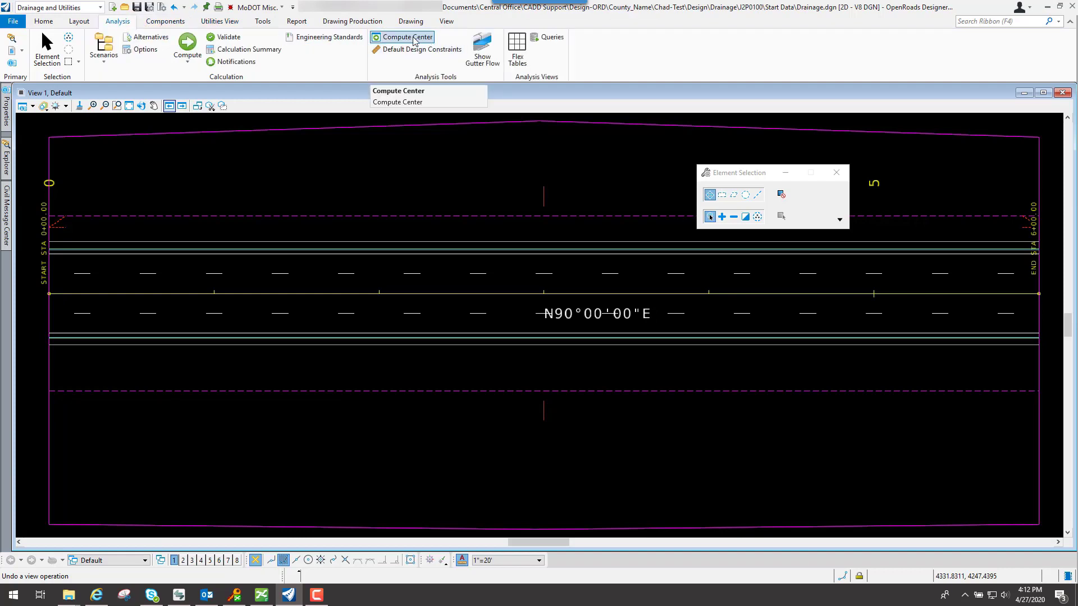
{"action": "left_click", "coordinate": [397, 101]}
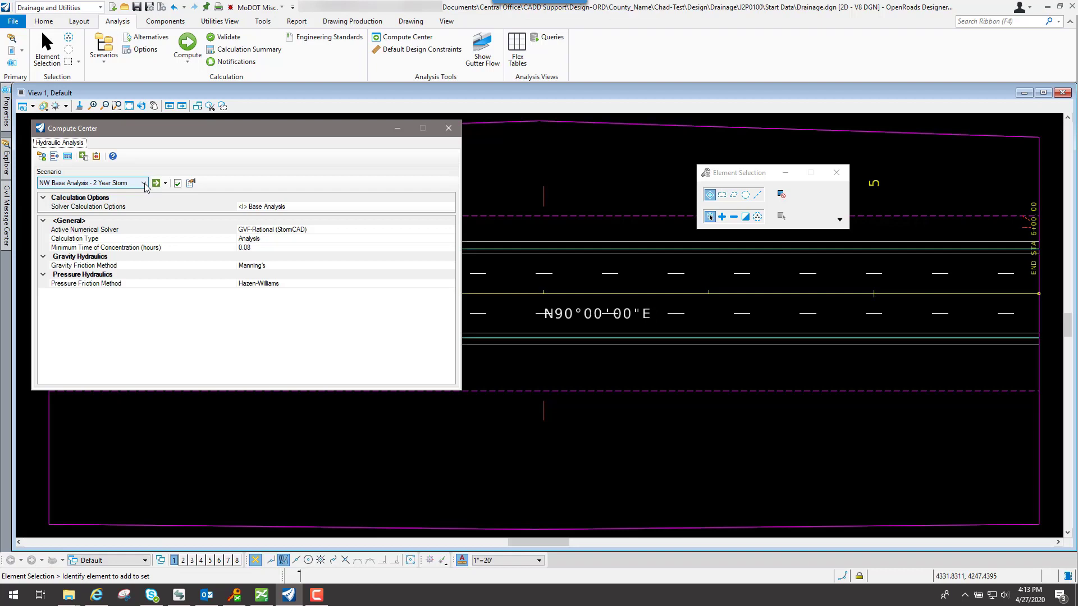
{"action": "left_click", "coordinate": [142, 182]}
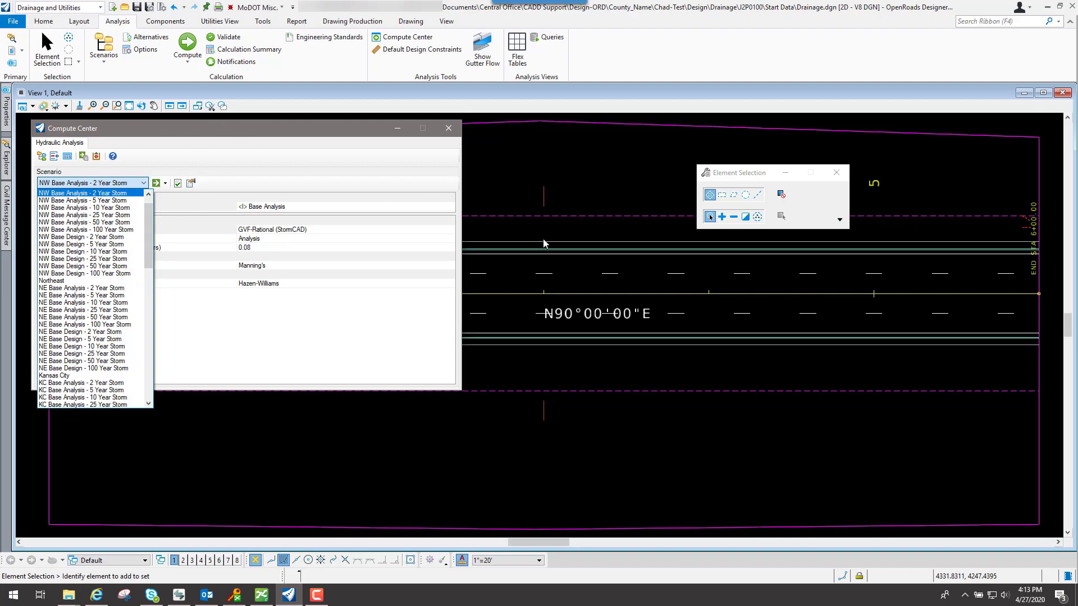
{"action": "mouse_move", "coordinate": [352, 305]}
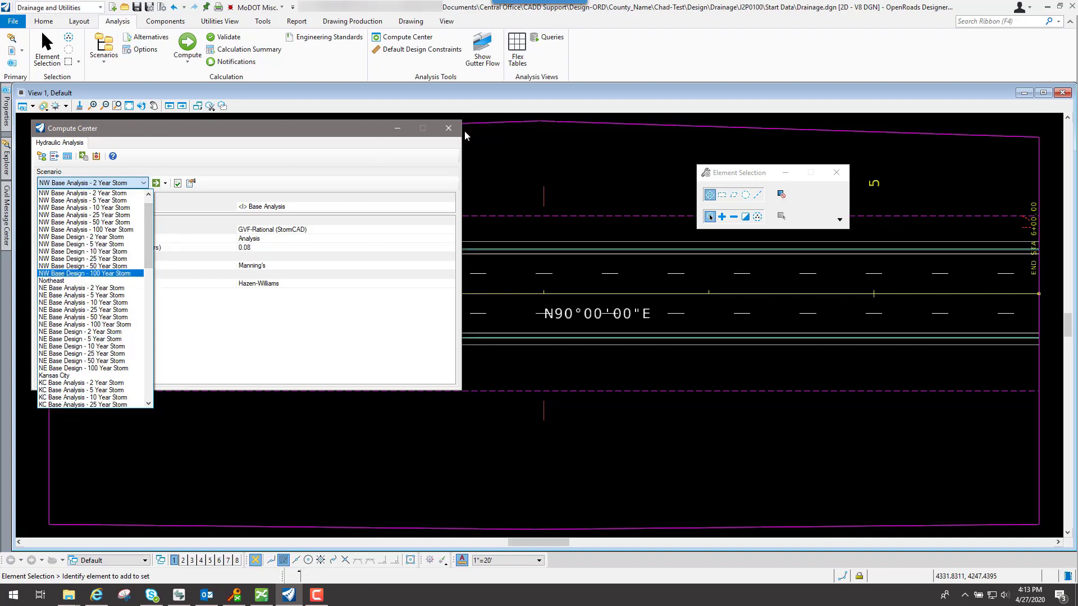
{"action": "mouse_move", "coordinate": [196, 120]}
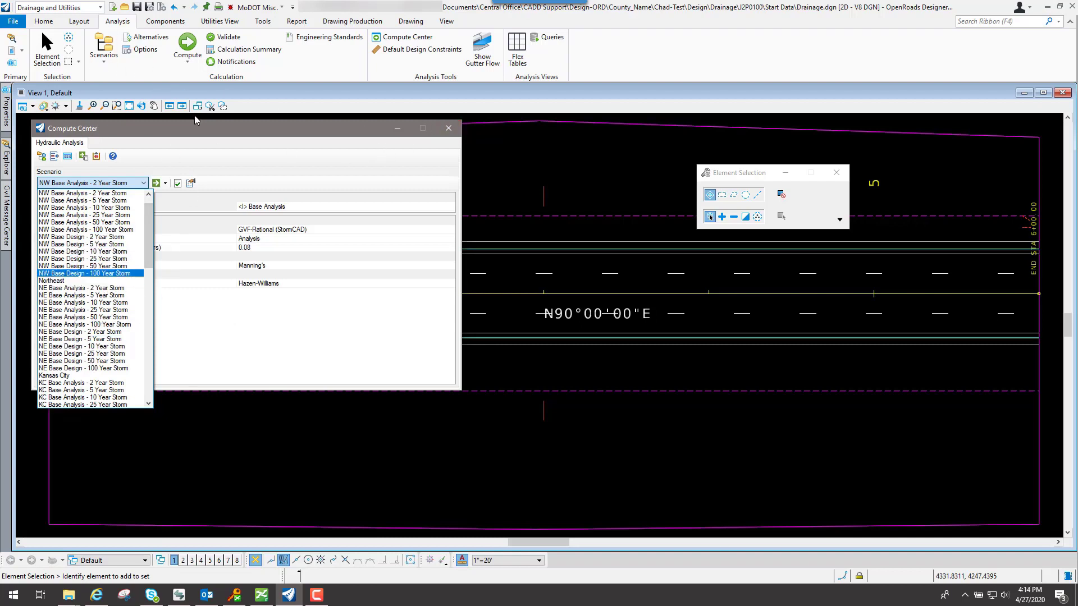
{"action": "mouse_move", "coordinate": [314, 298]}
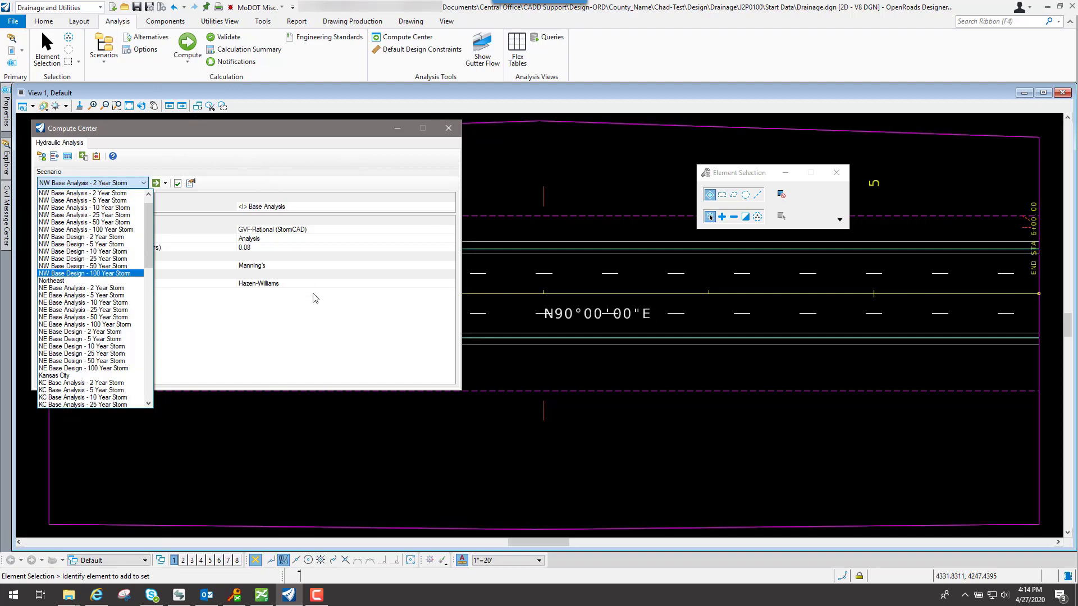
{"action": "mouse_move", "coordinate": [282, 258]}
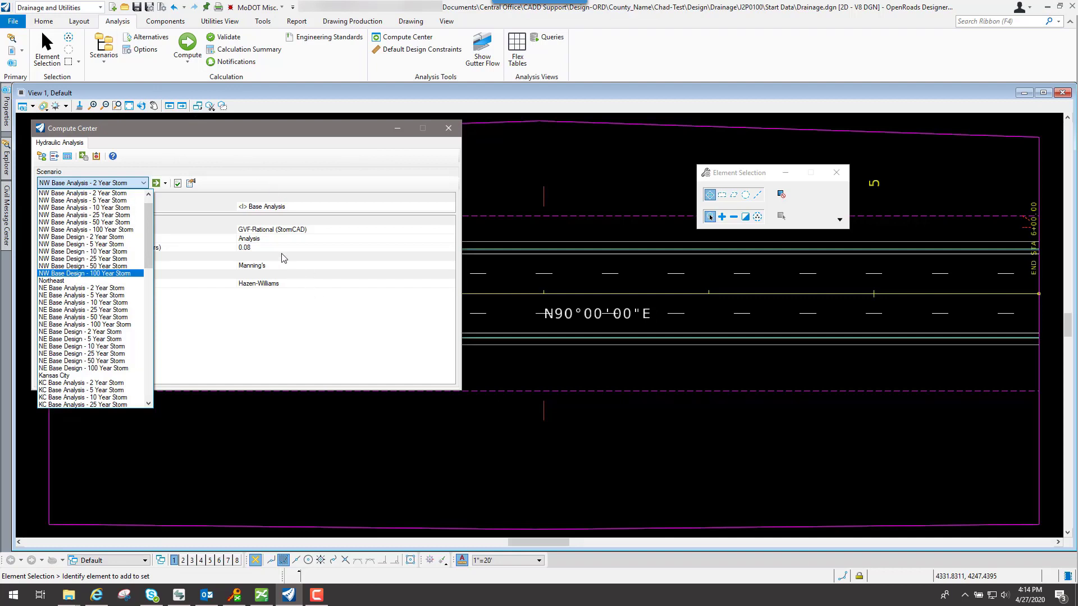